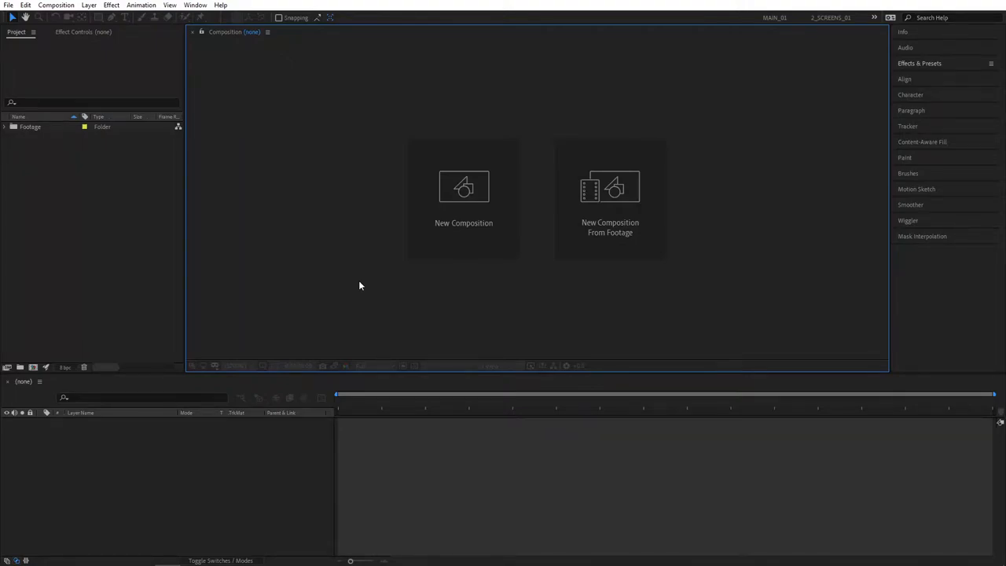
Step: Create the 1920×1080 composition RGB and add the text layer 'RGB SPLIT'
left_click(463, 197)
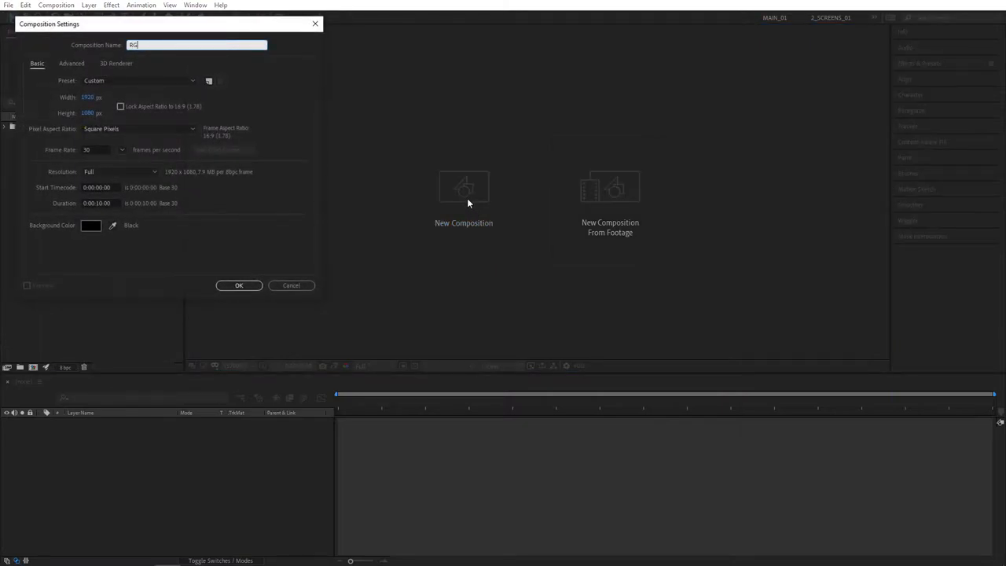
left_click(239, 286)
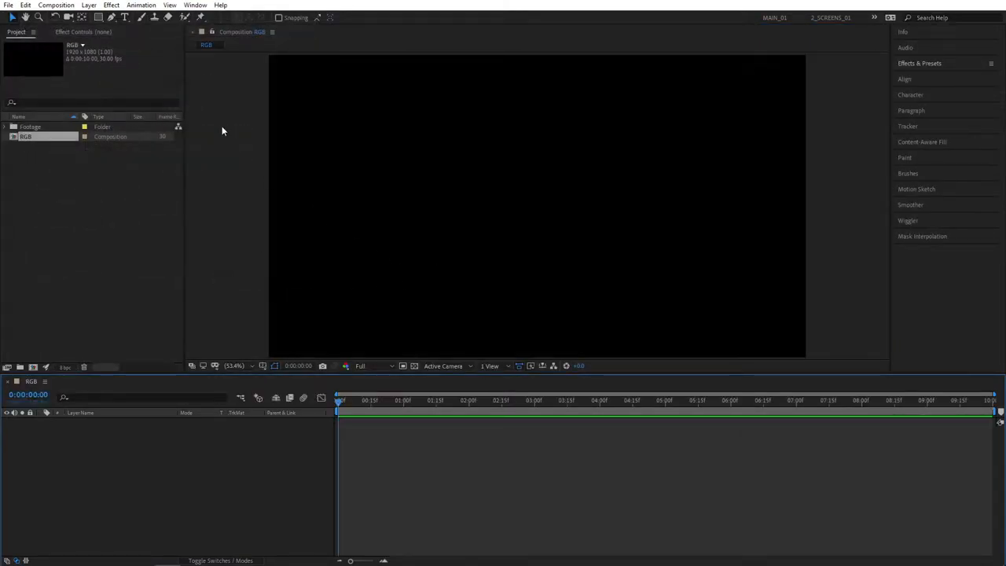
left_click(443, 204)
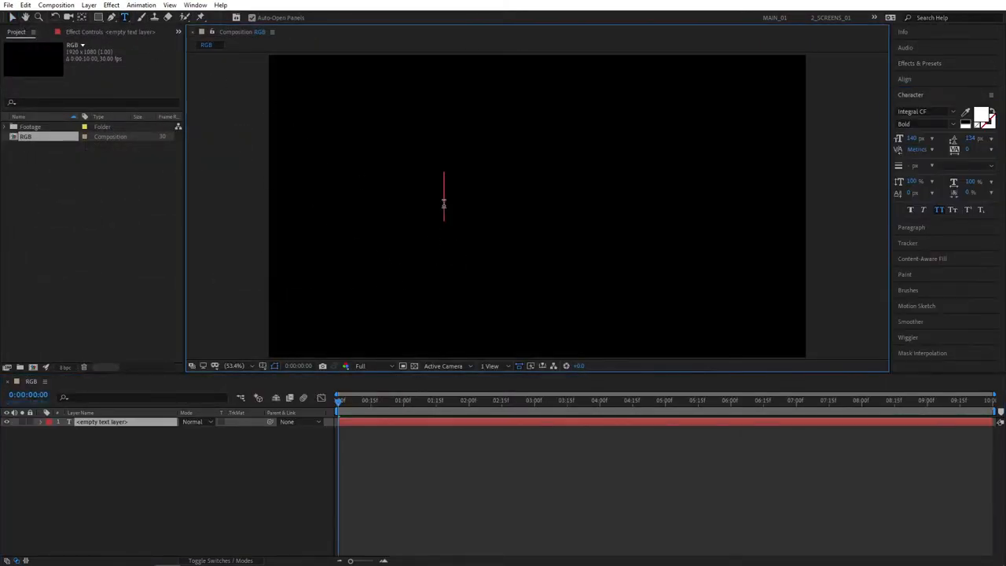
type("RGB SPLIT")
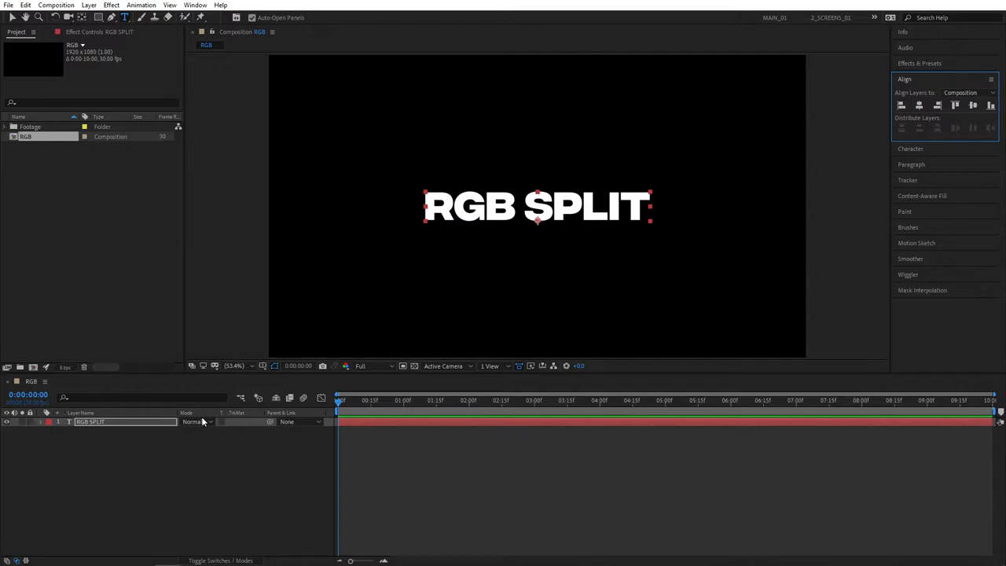
Step: Pre-compose the text layer into 'RGB SPLIT Comp 1'
right_click(94, 422)
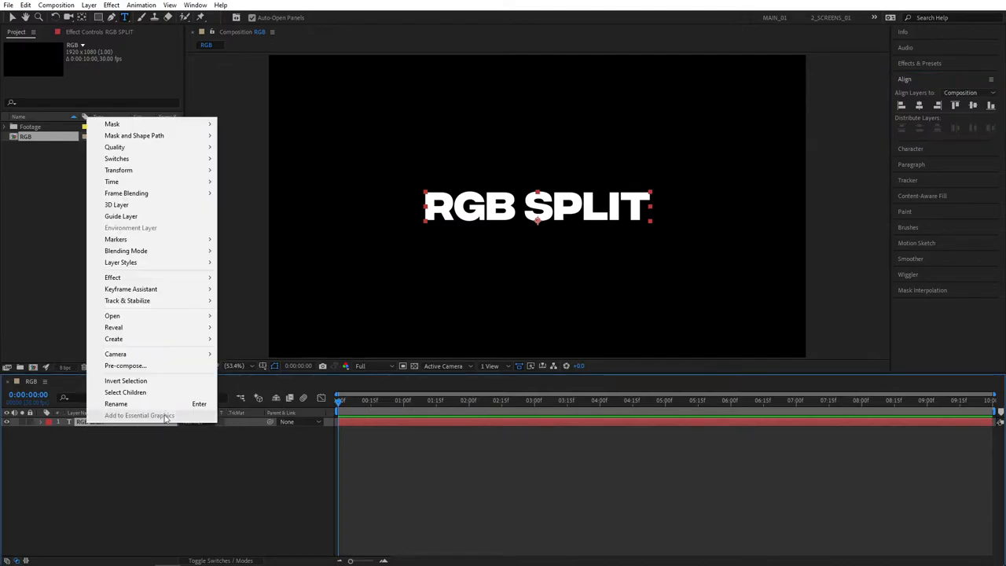
left_click(125, 366)
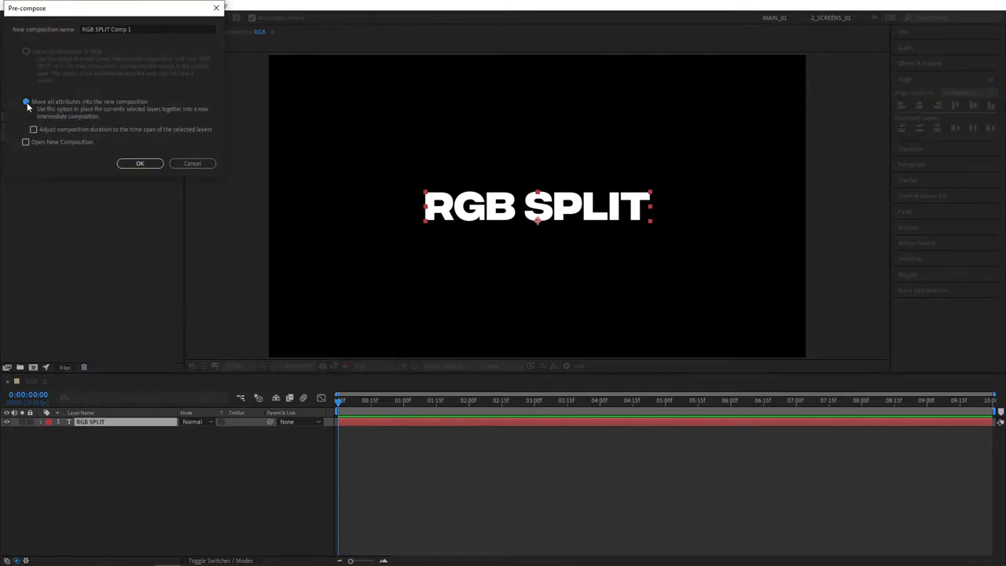
left_click(140, 163)
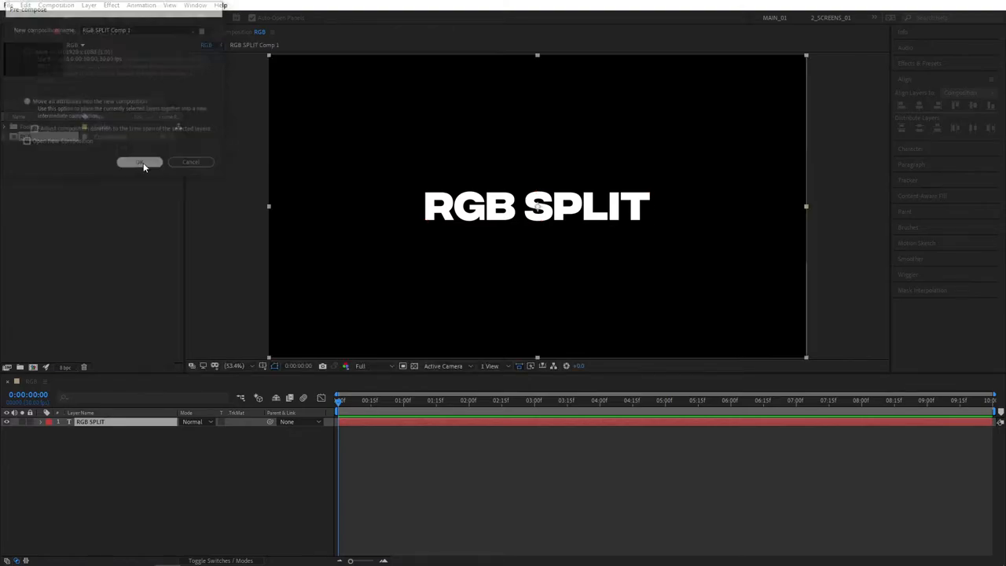
Step: Apply Shift Channels to the precomp as a red-only layer and label it red
left_click(140, 162)
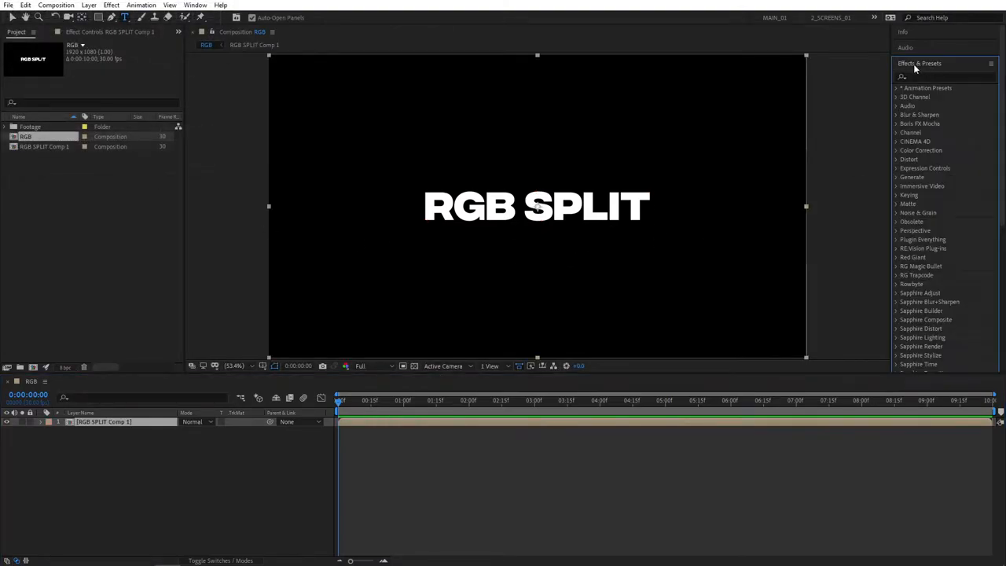
type("shift")
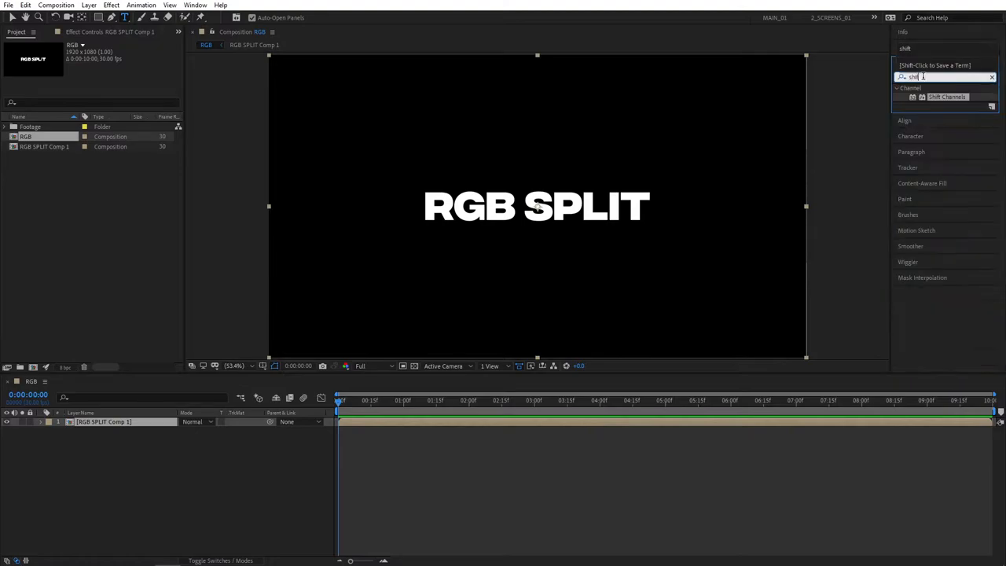
mouse_move(941, 101)
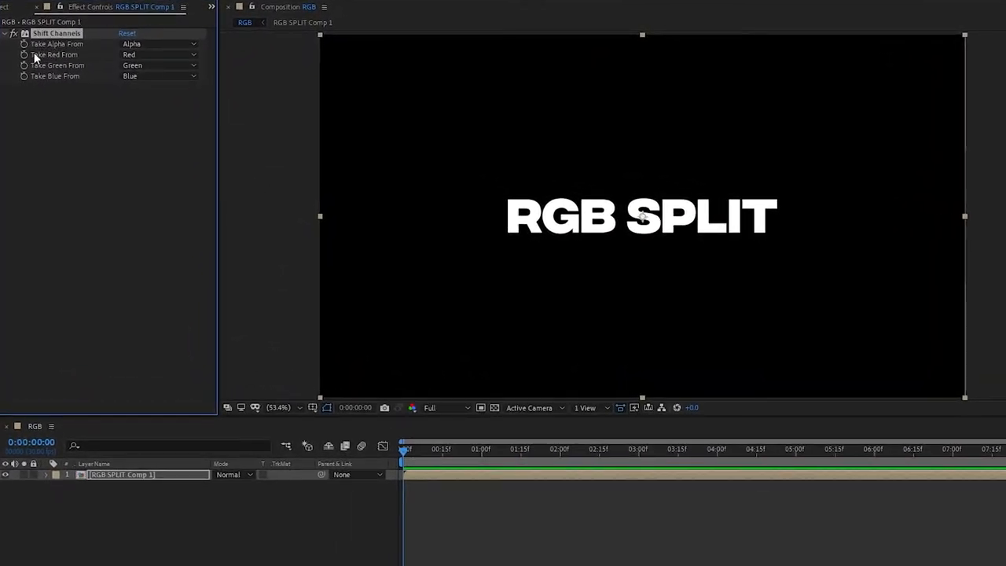
mouse_move(106, 70)
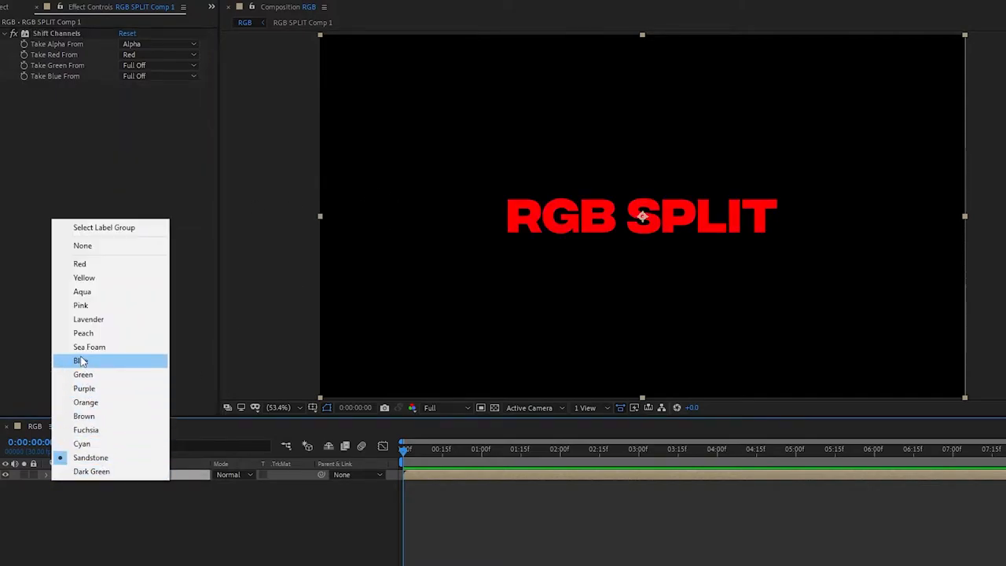
left_click(78, 361)
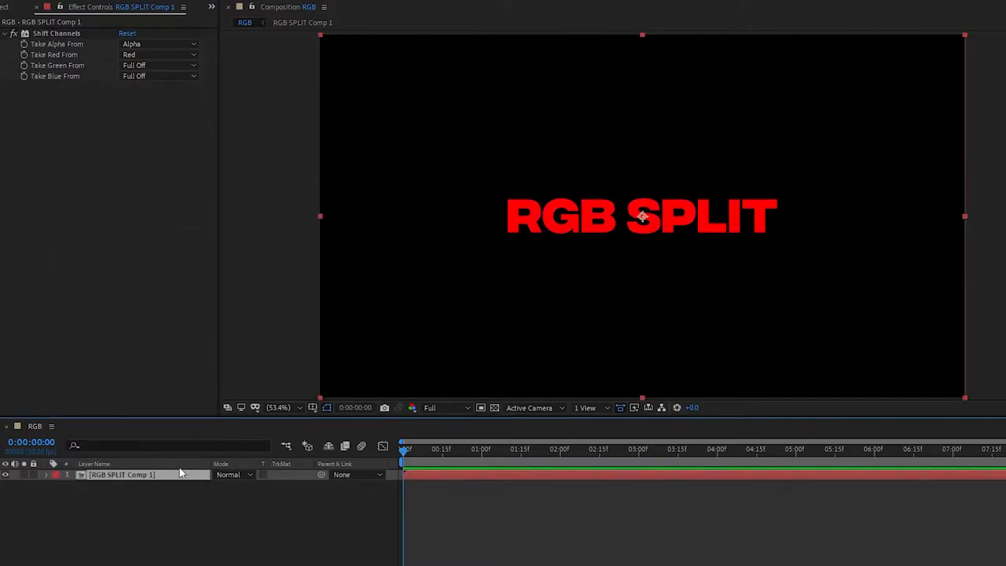
Step: Duplicate the layer twice and set the copies to green-only and blue-only channels
key("ctrl+d")
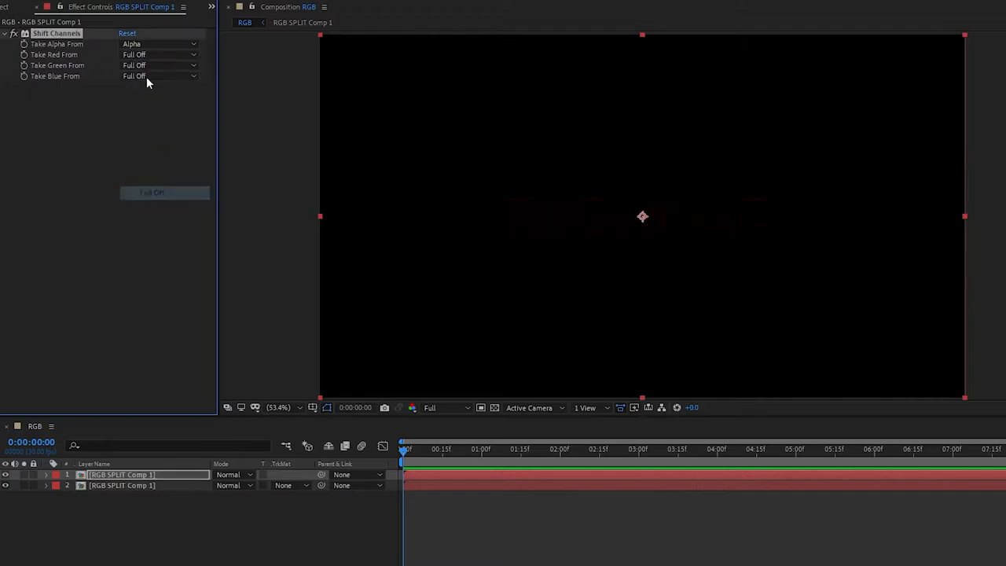
left_click(158, 65)
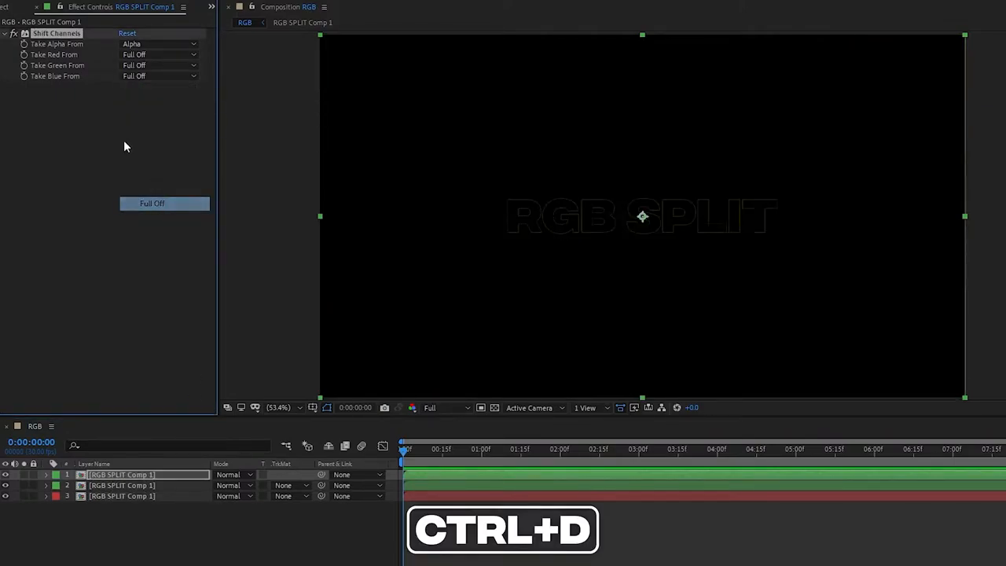
left_click(157, 76)
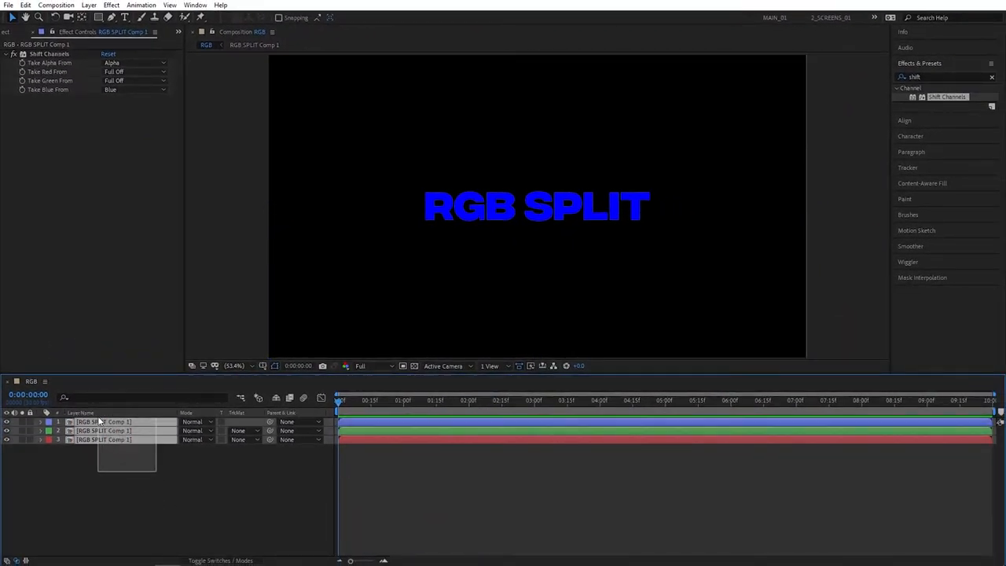
Step: Set all three channel layers to Screen blending and reveal their Position properties
left_click(99, 422)
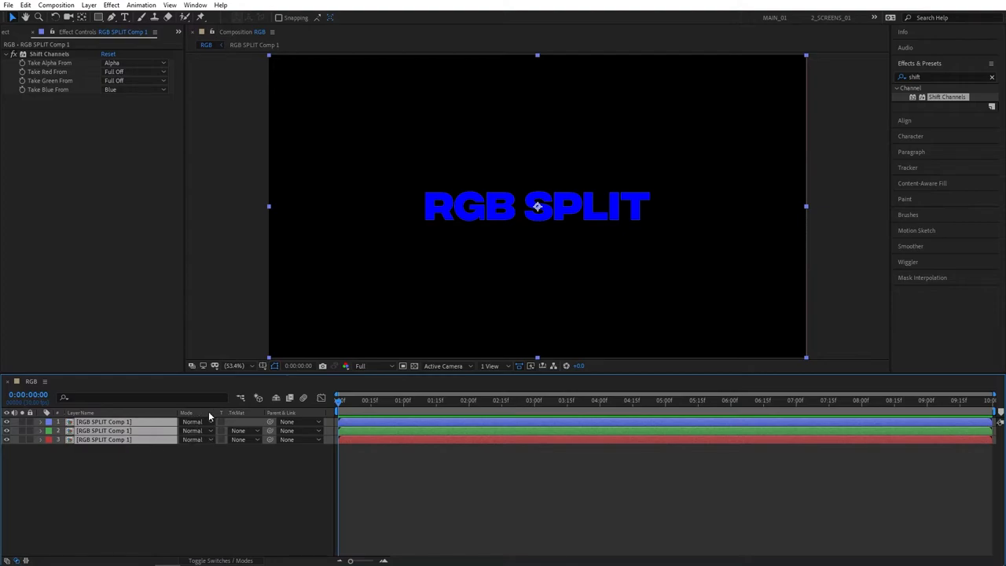
key("F4")
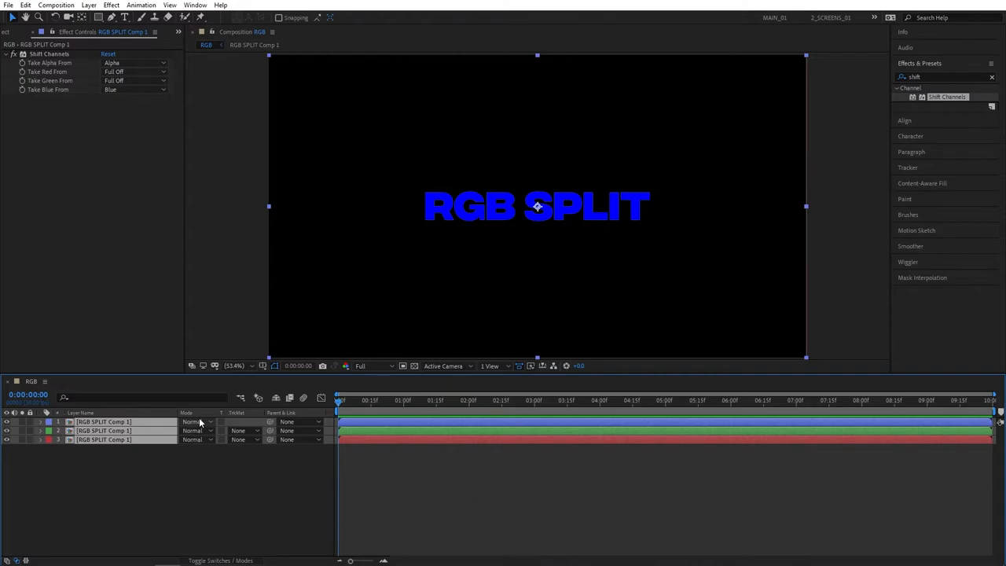
left_click(195, 421)
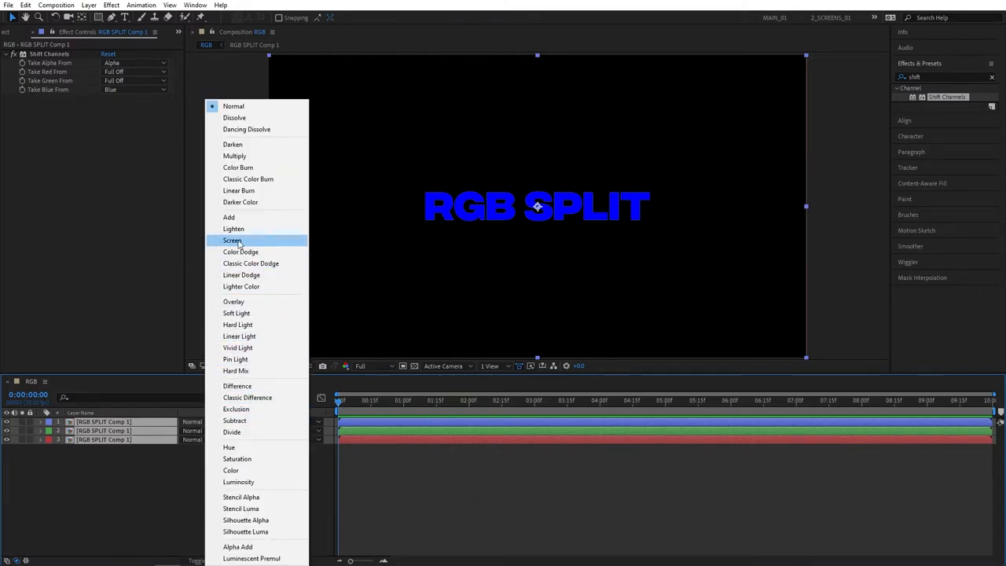
left_click(233, 240)
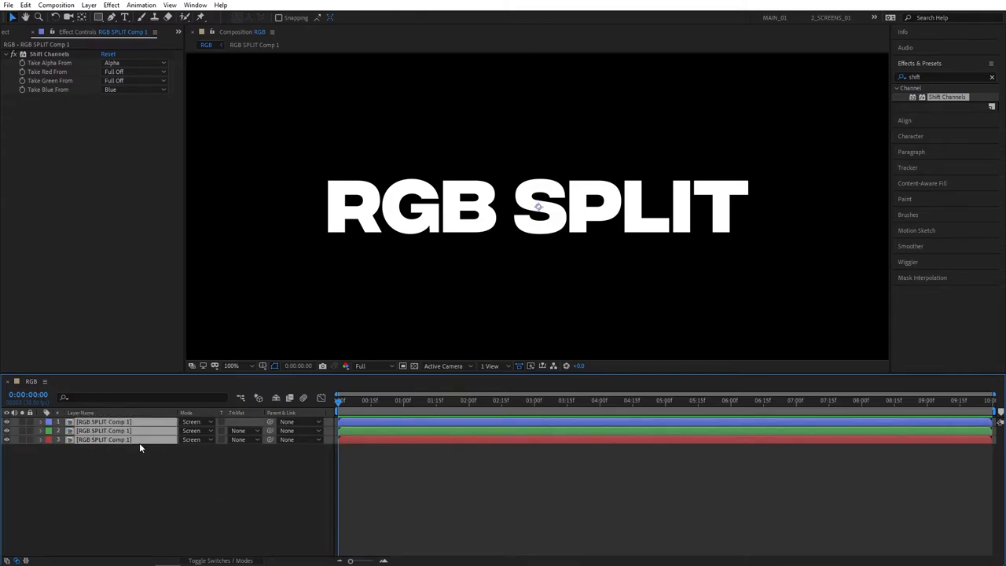
key("p")
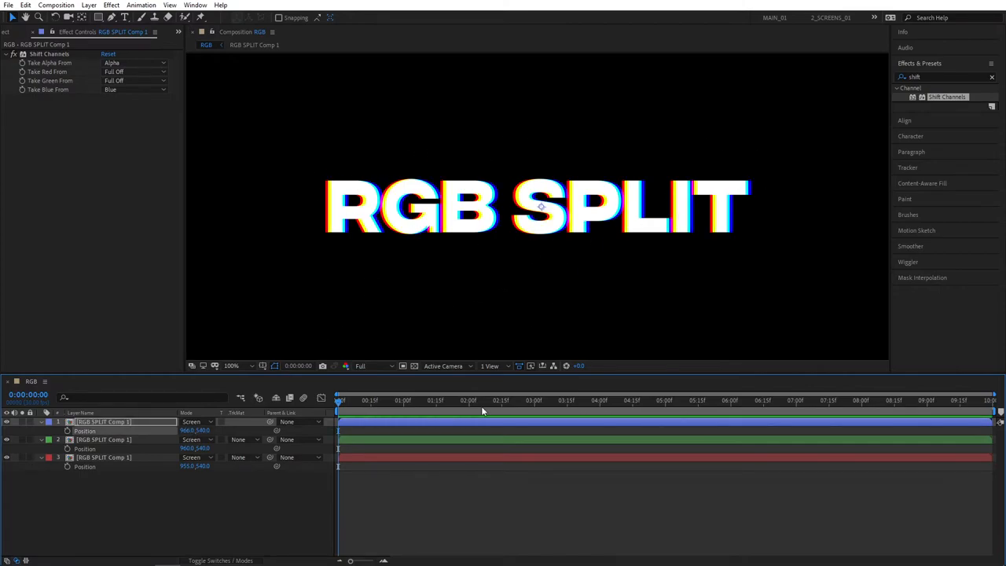
mouse_move(505, 307)
type("tran")
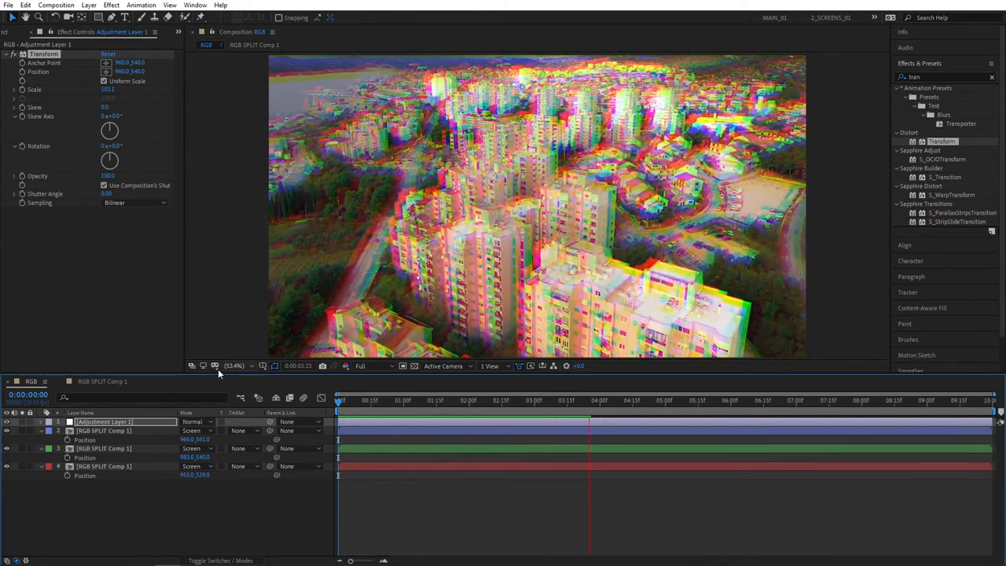
Step: Move the current time in the timeline near the channel layers' Position keyframes
left_click(587, 416)
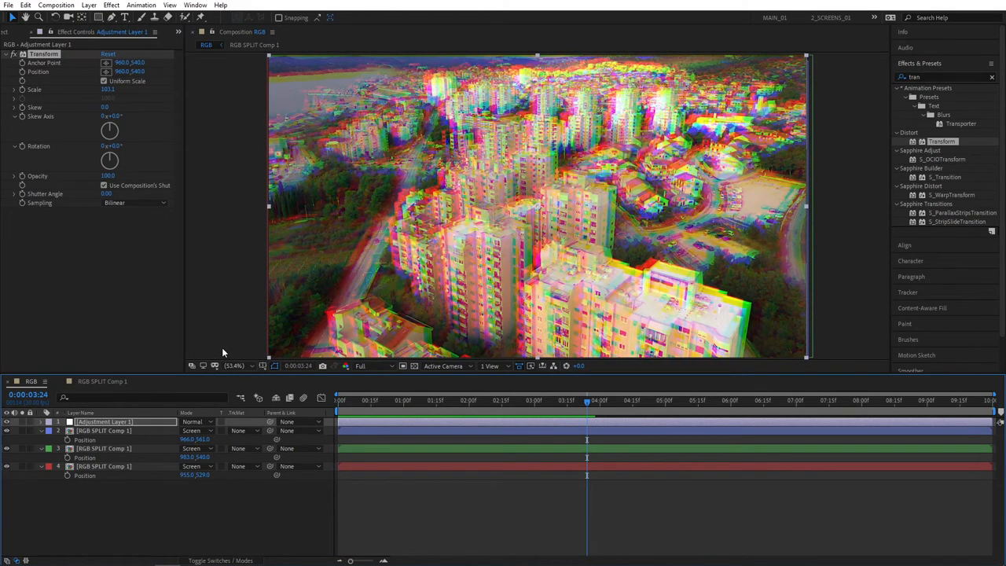